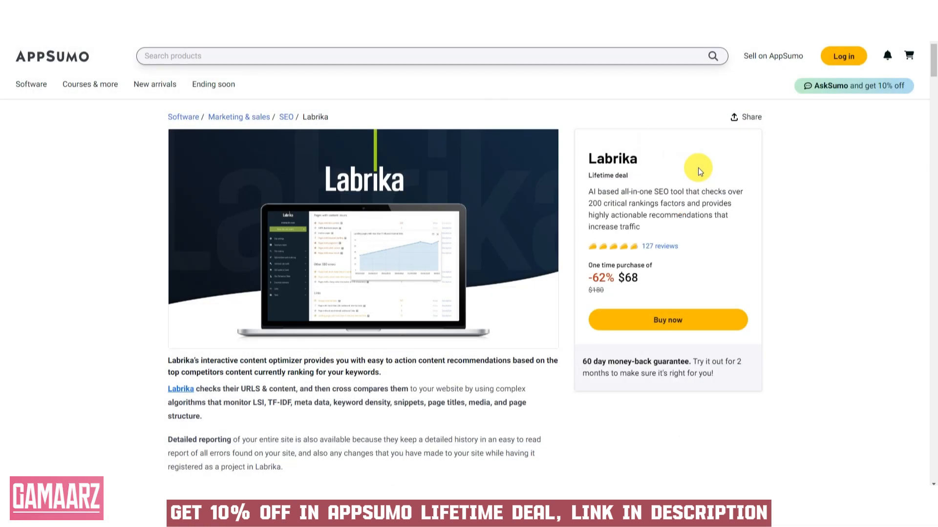
- View the Labrika gallery's content optimizer, summary report and site ranking screenshots in turn
double_click(612, 158)
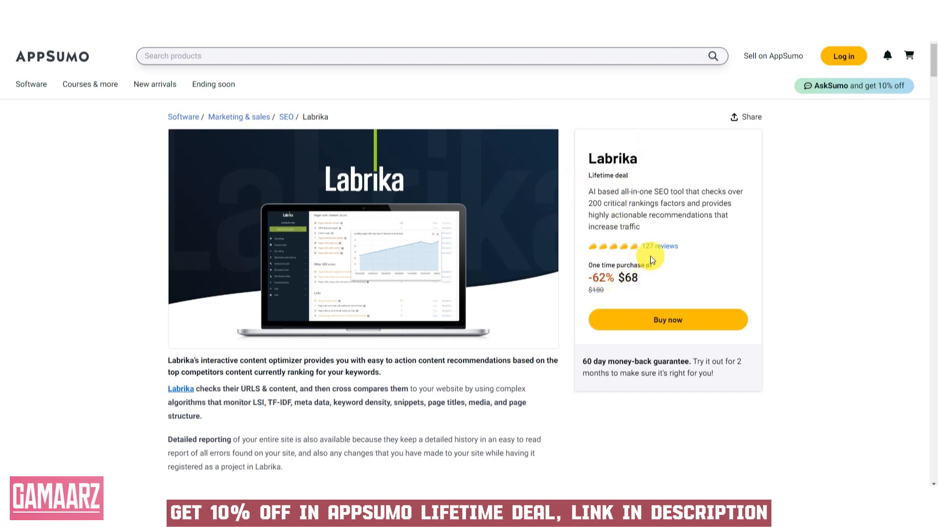
mouse_move(662, 369)
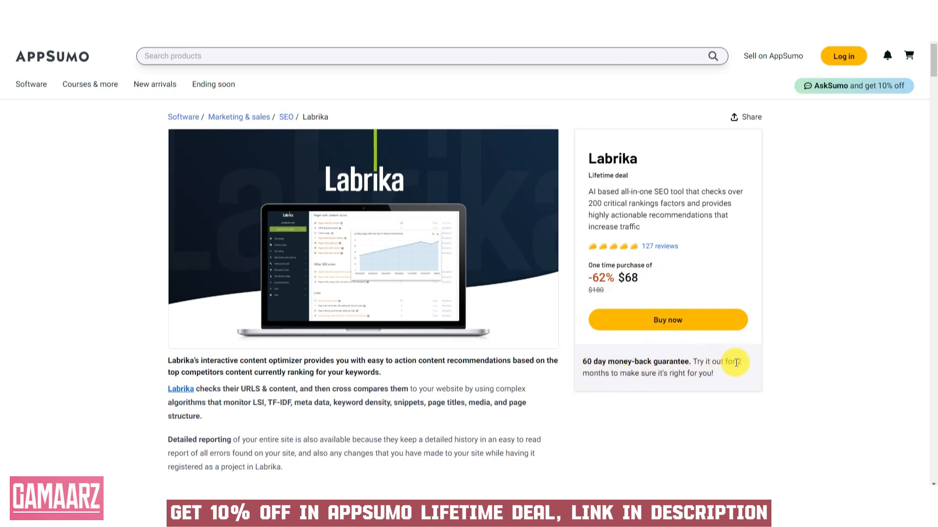
mouse_move(741, 368)
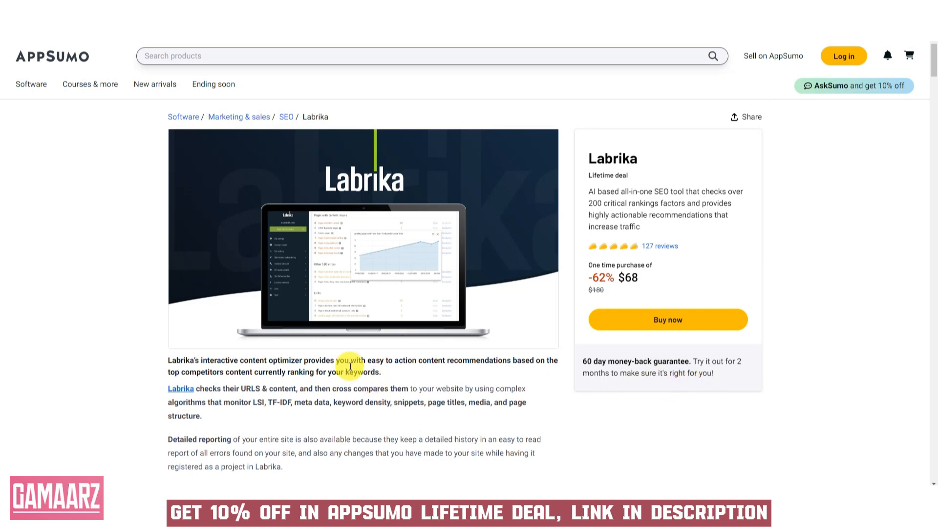
click(363, 239)
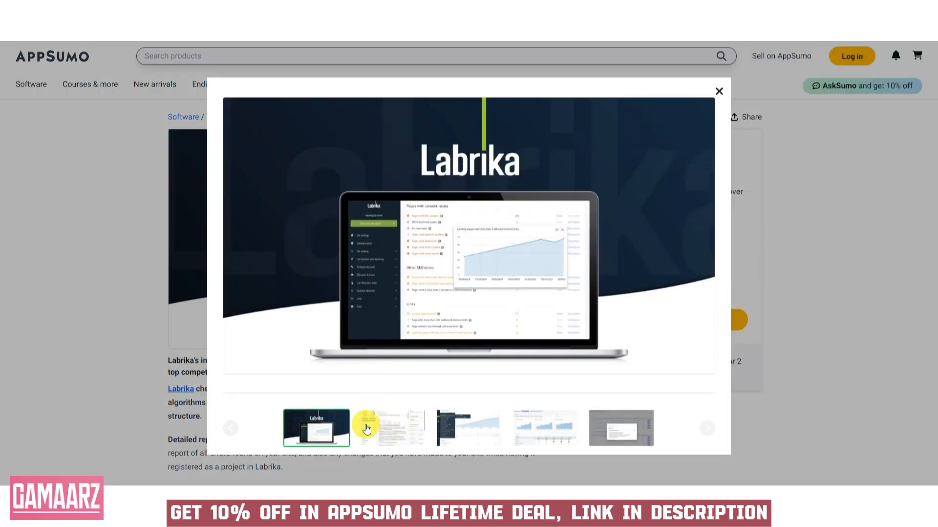
click(392, 428)
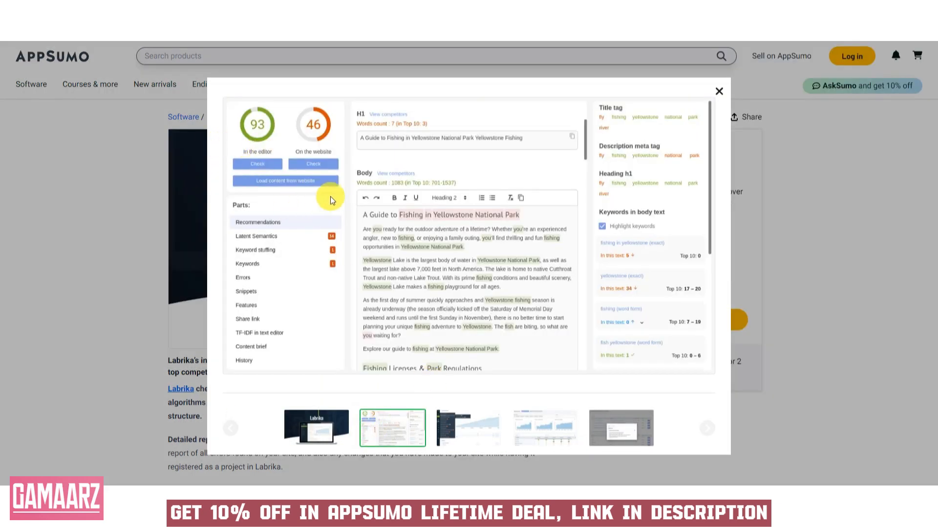
mouse_move(290, 267)
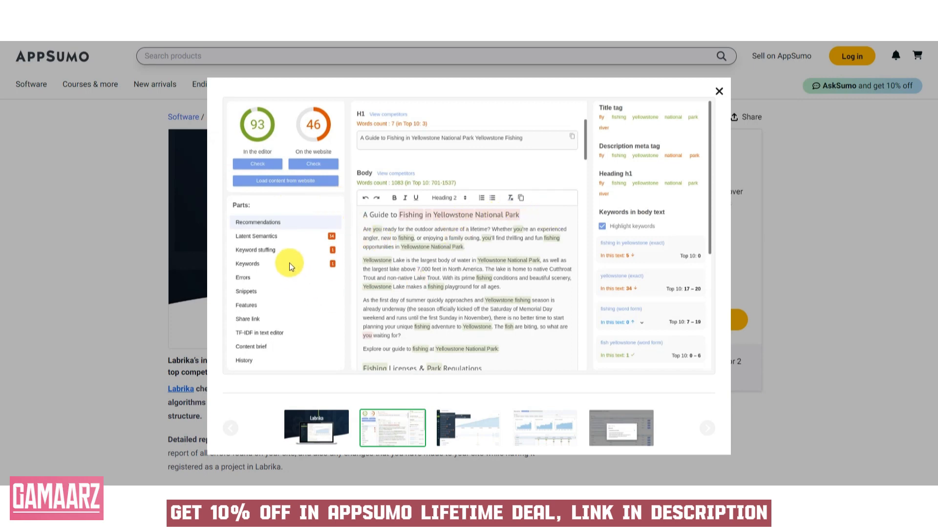
mouse_move(430, 429)
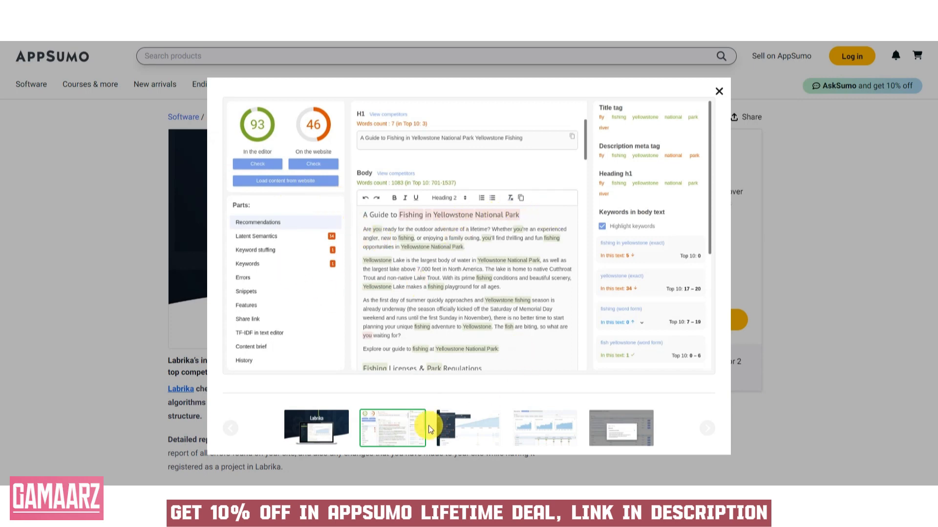
click(469, 428)
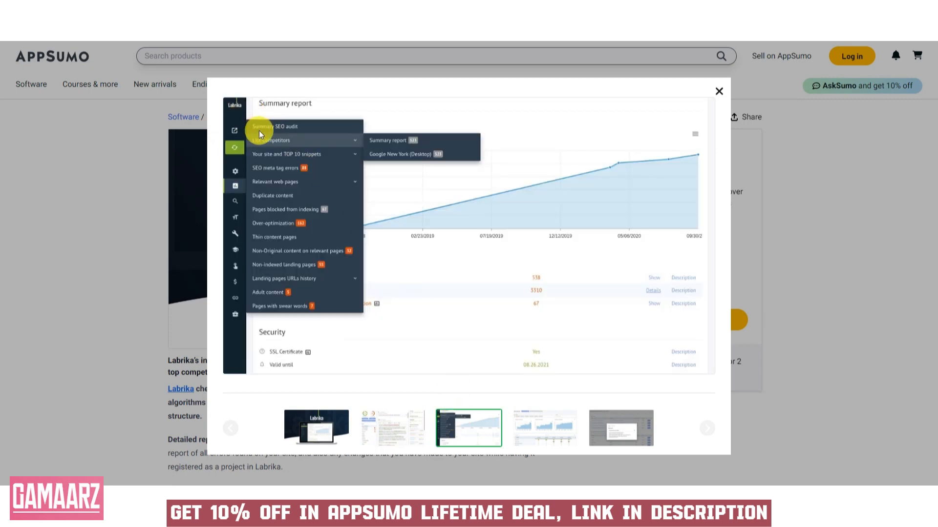
mouse_move(258, 177)
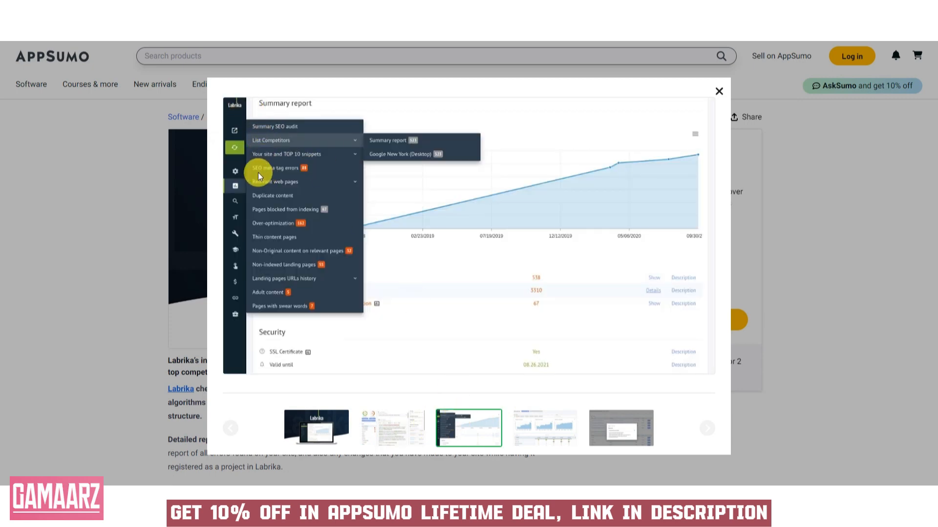
mouse_move(123, 94)
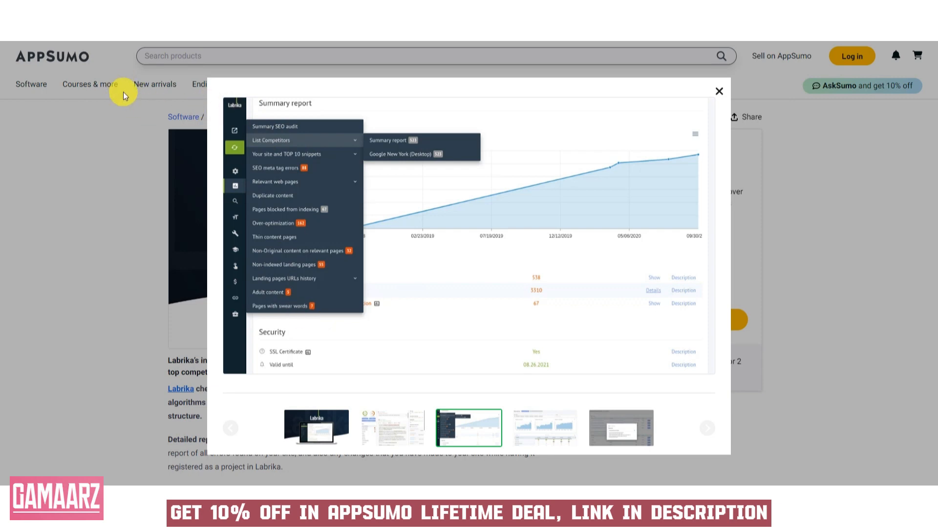
click(543, 428)
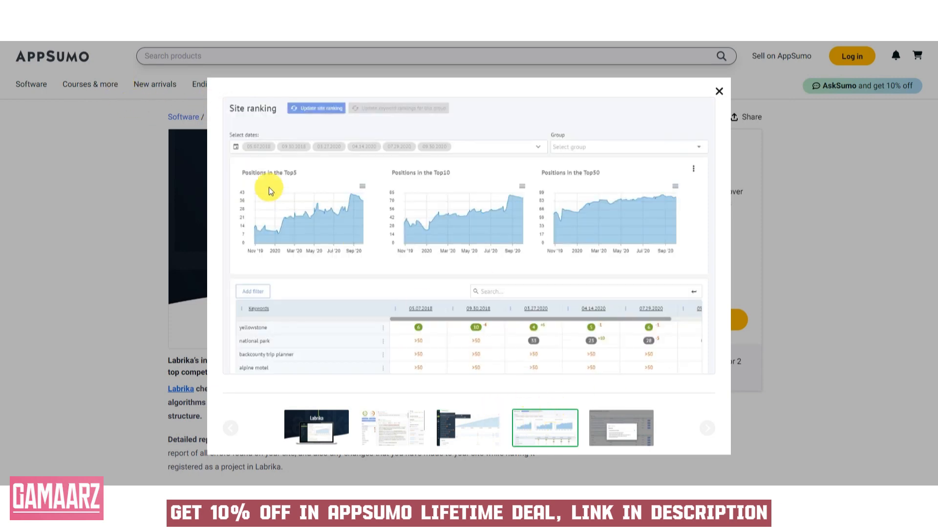
mouse_move(349, 116)
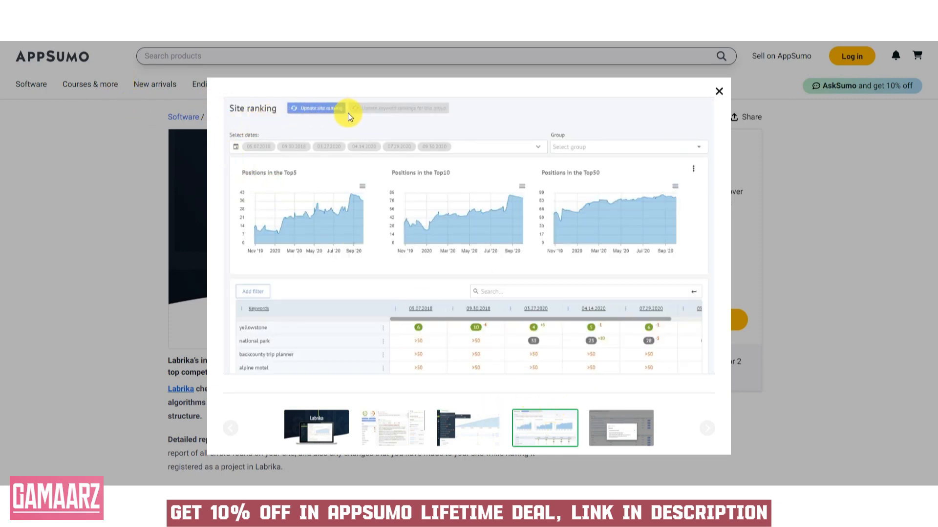
mouse_move(636, 227)
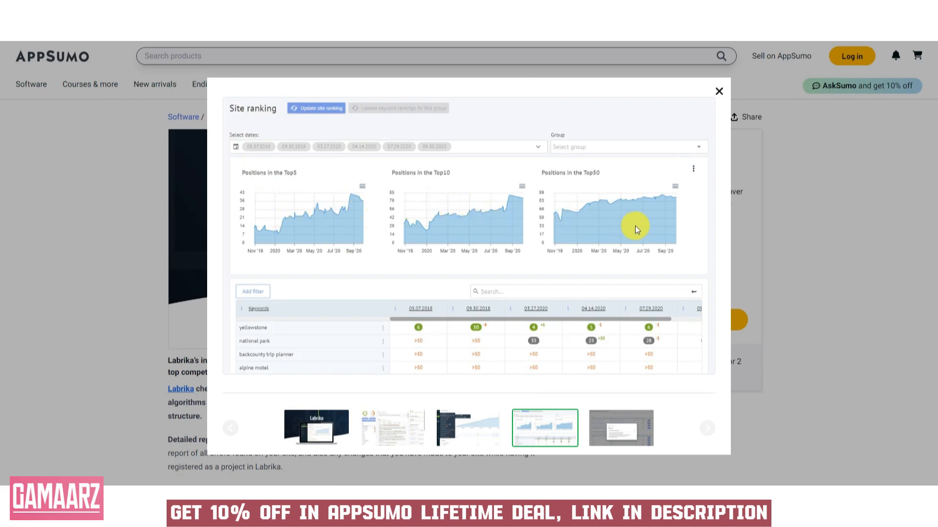
mouse_move(589, 404)
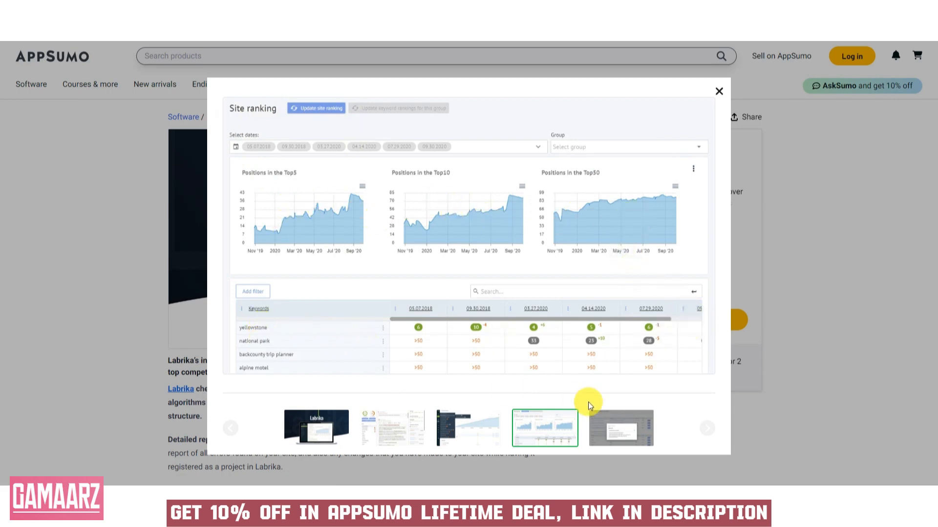
- Show the fifth screenshot, the website availability test with its shareable report link
click(620, 428)
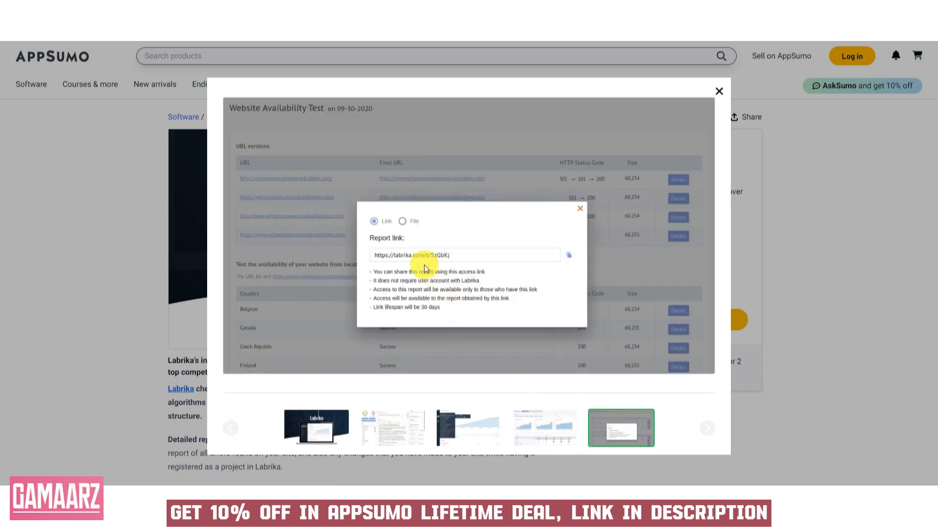
mouse_move(382, 280)
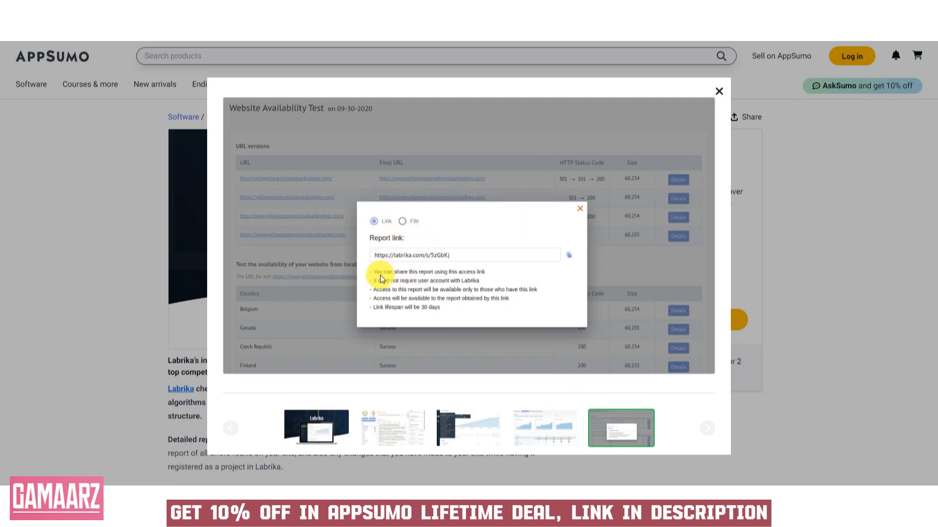
mouse_move(490, 284)
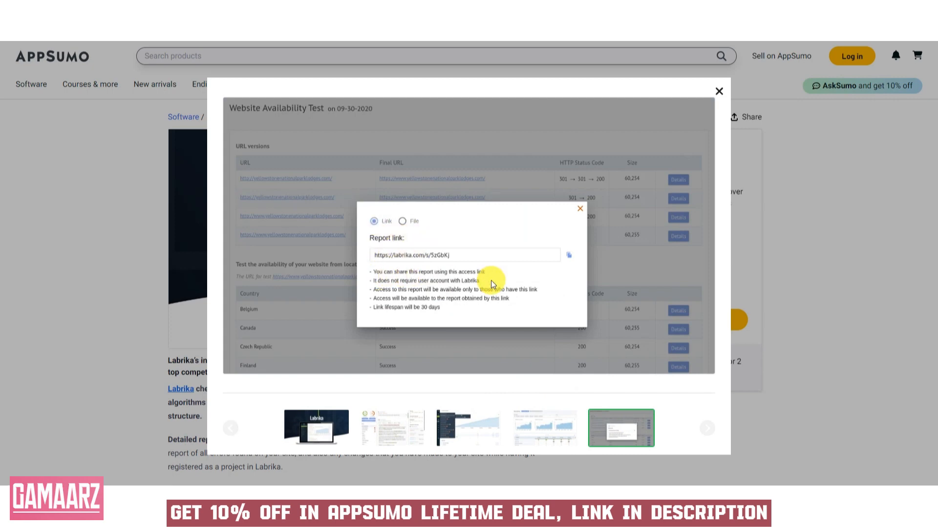
mouse_move(528, 311)
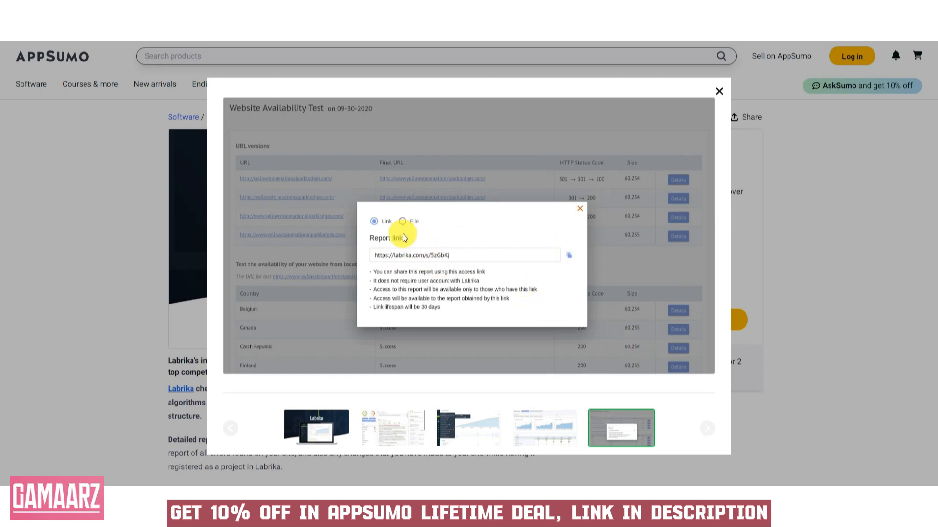
mouse_move(400, 238)
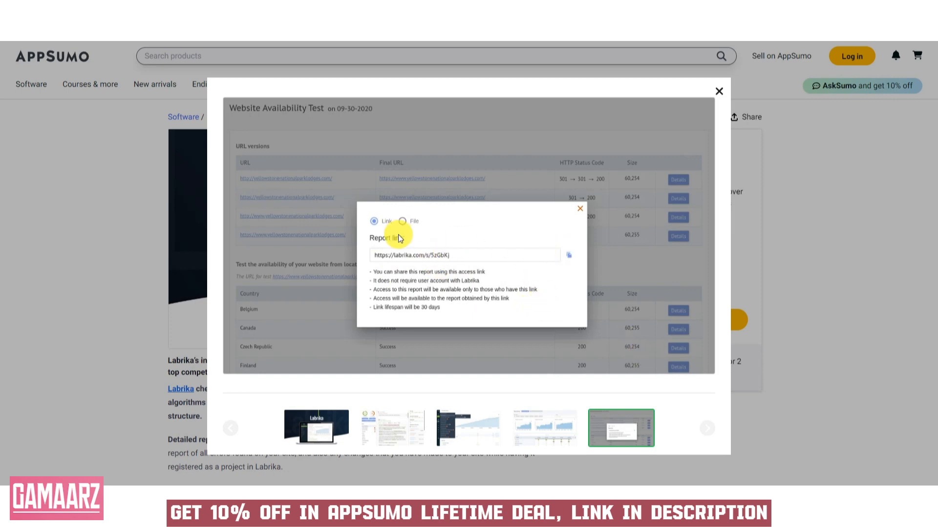
mouse_move(568, 219)
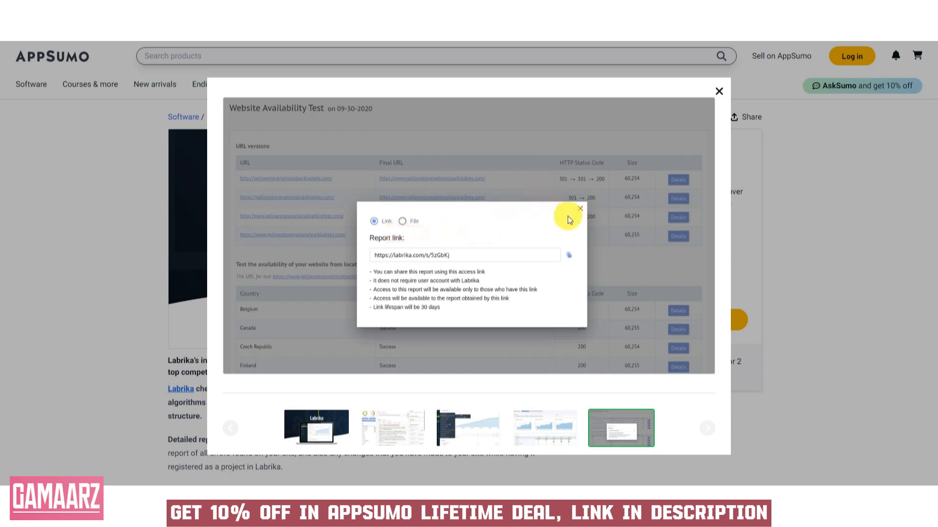
- Close the gallery and read down through TL;DR, At-a-glance and Overview to the deal terms
click(718, 91)
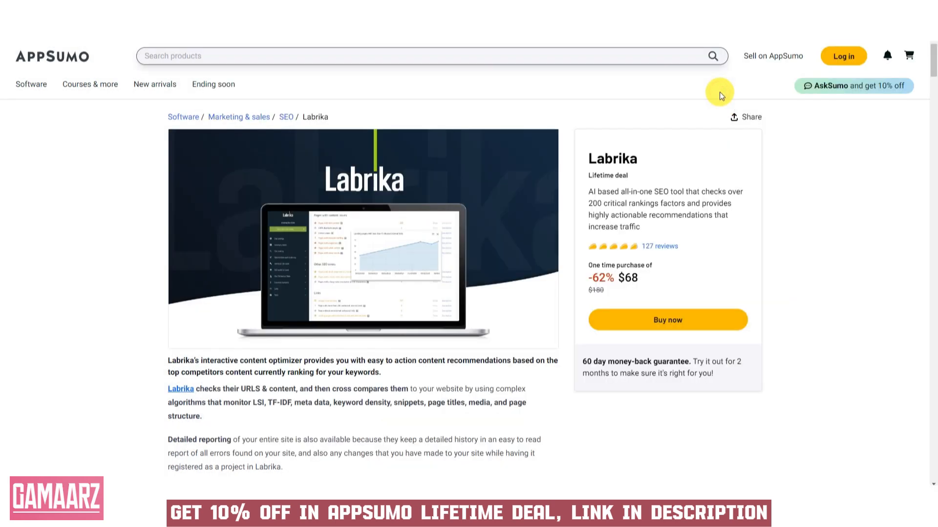
mouse_move(181, 394)
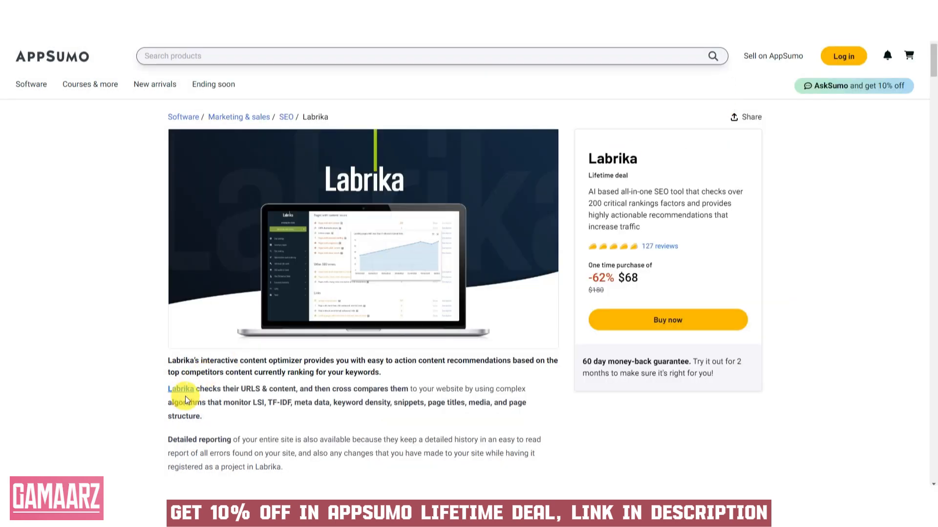
scroll(down, 3)
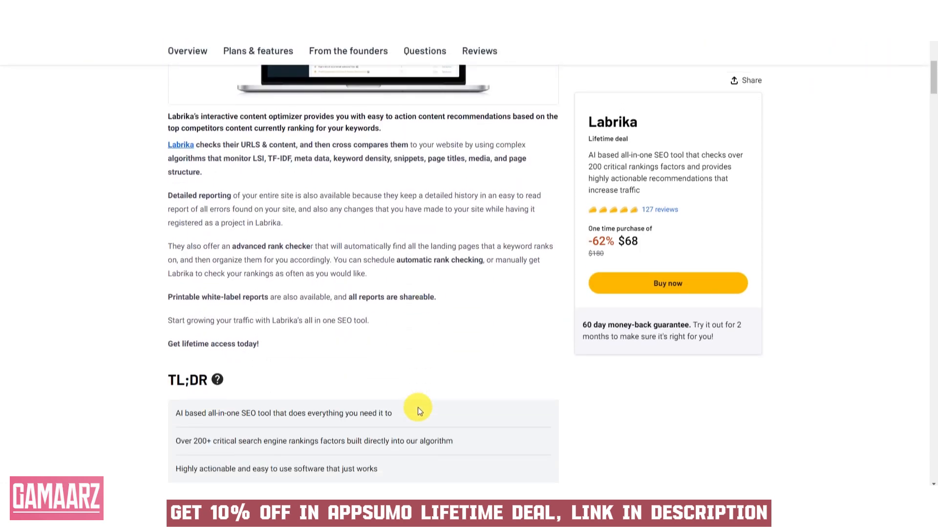
scroll(down, 3)
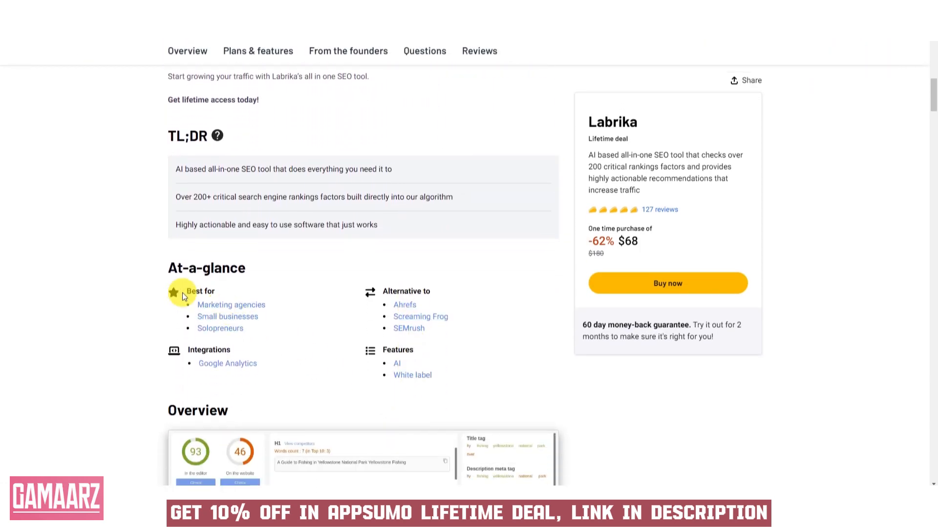
mouse_move(353, 388)
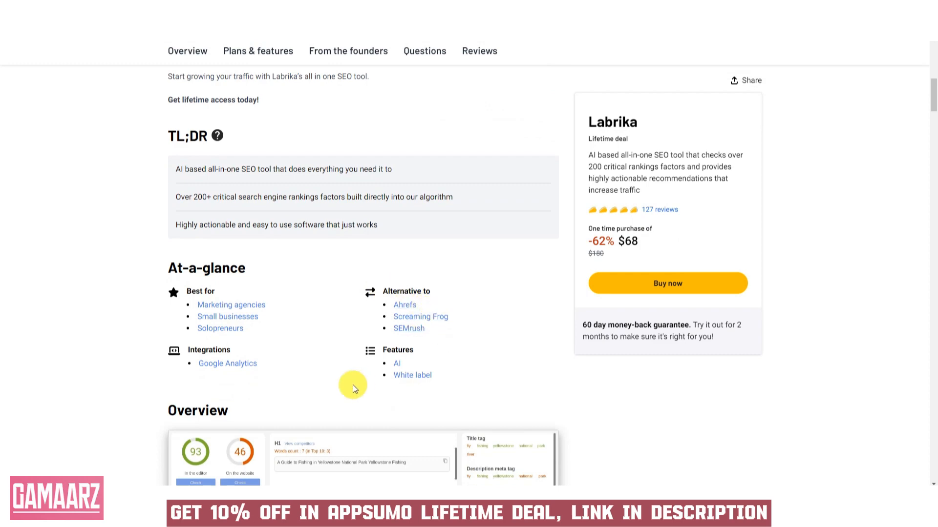
scroll(down, 3)
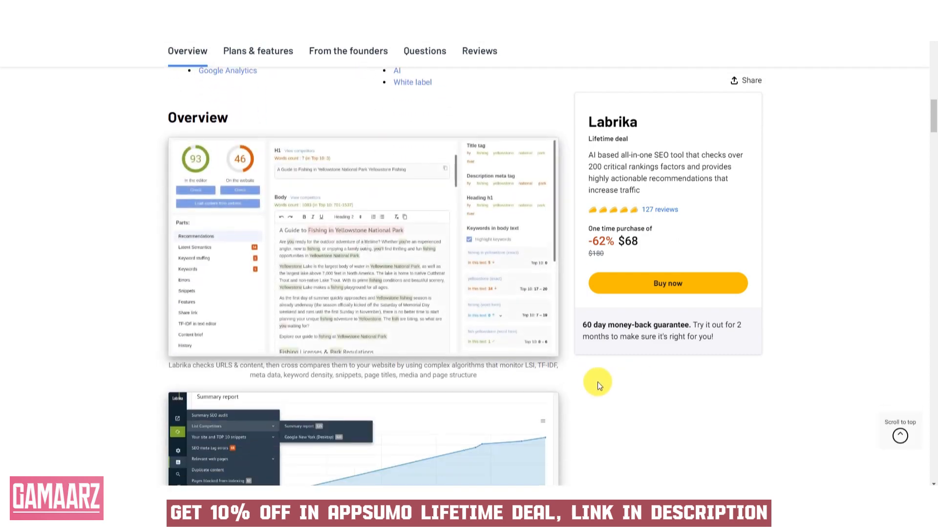
scroll(down, 3)
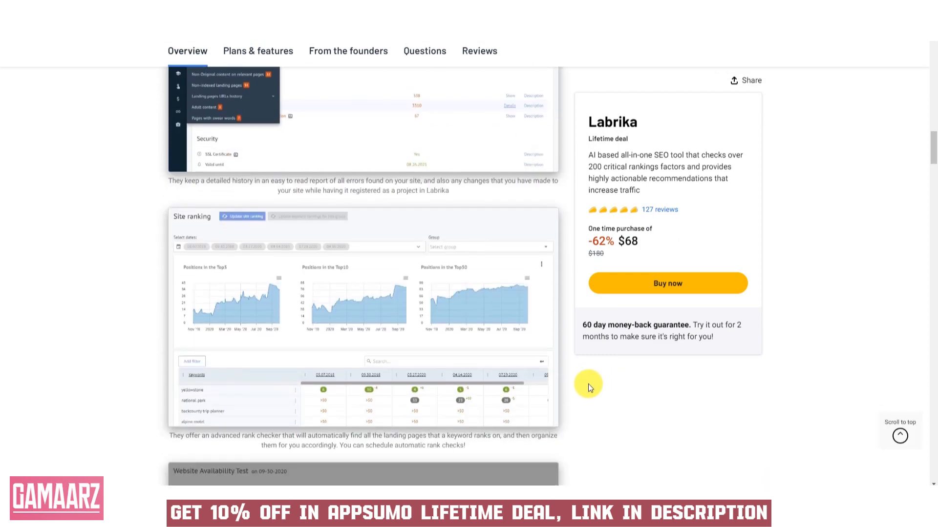
scroll(down, 3)
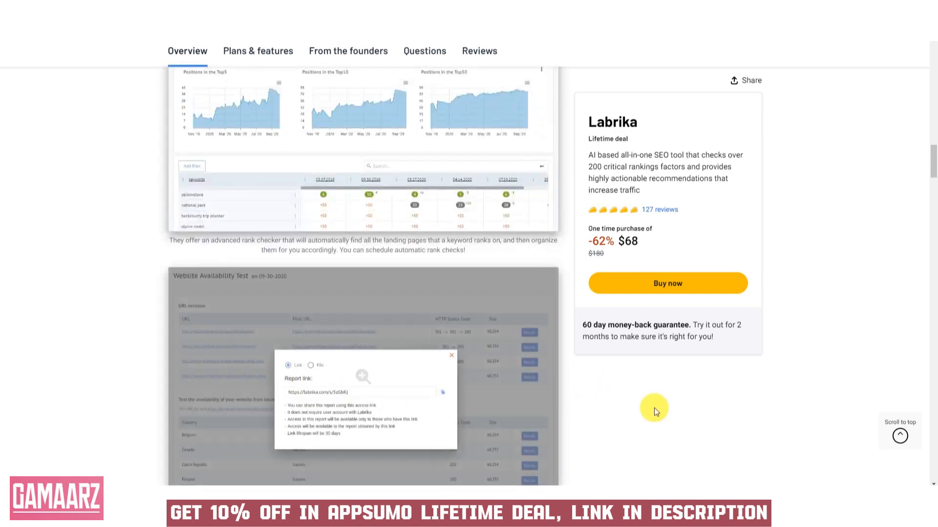
scroll(down, 3)
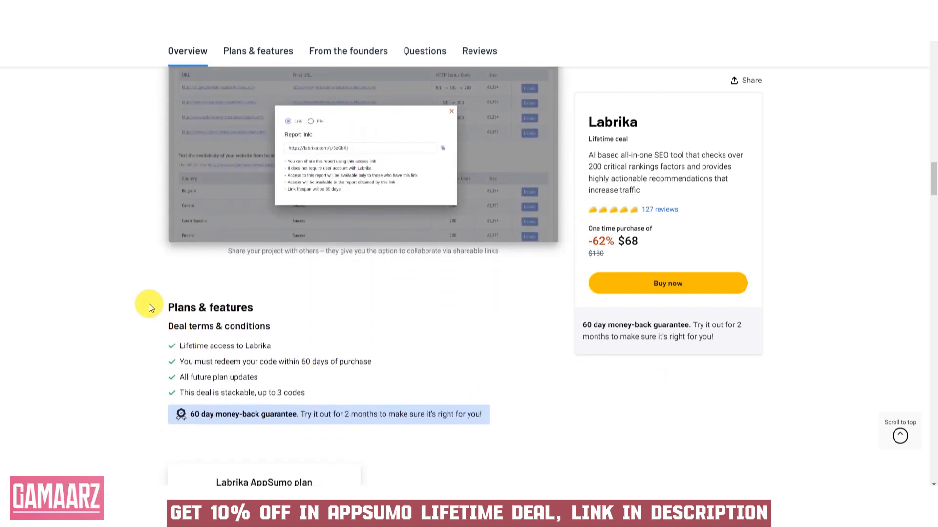
mouse_move(205, 344)
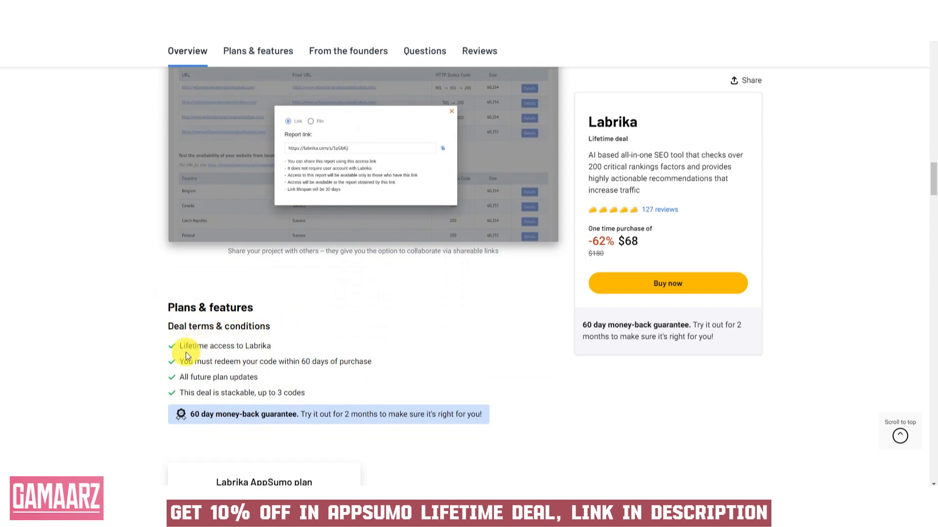
mouse_move(254, 354)
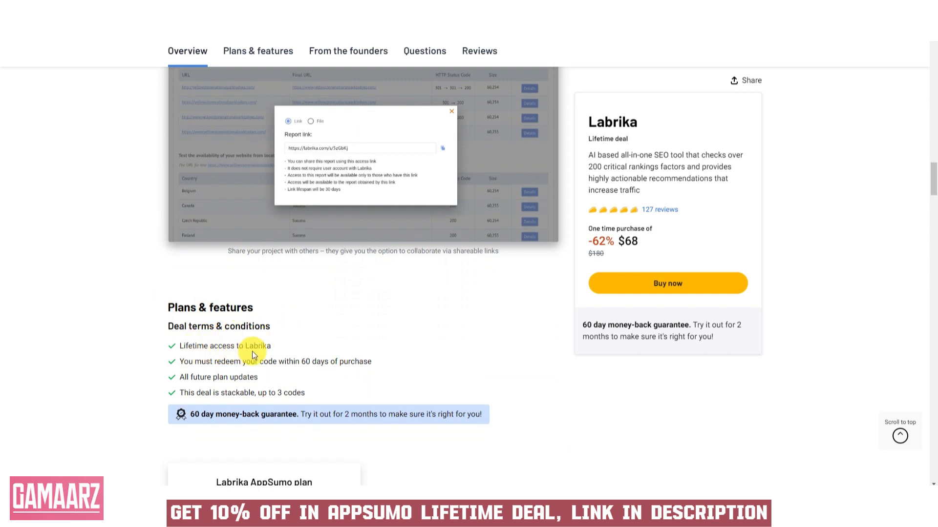
mouse_move(196, 377)
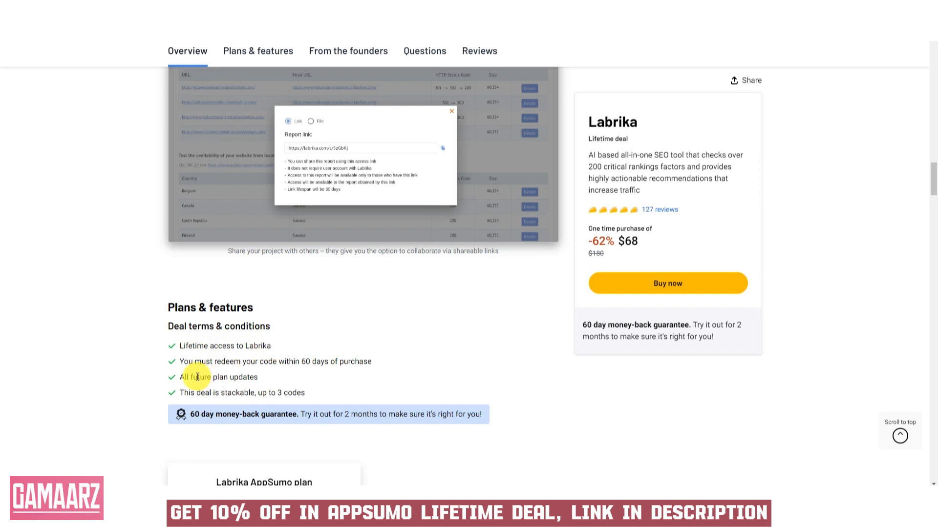
mouse_move(306, 376)
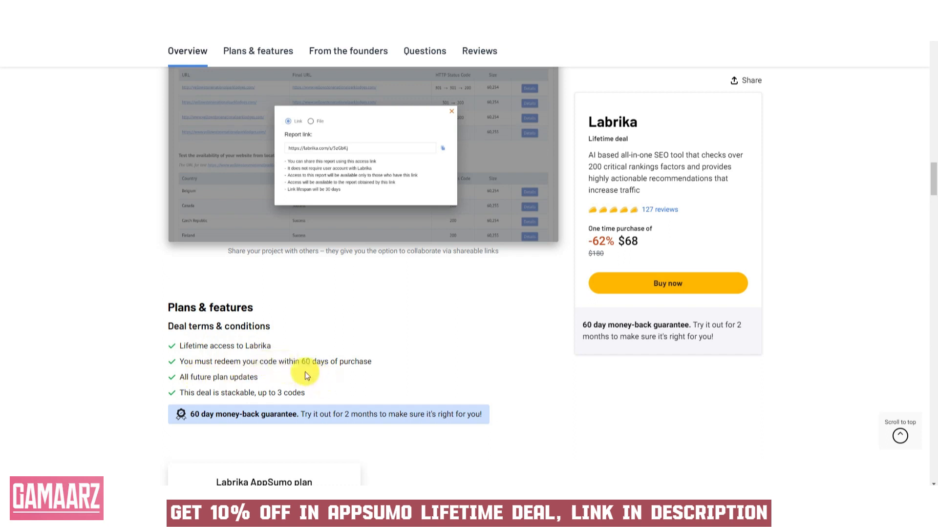
mouse_move(185, 380)
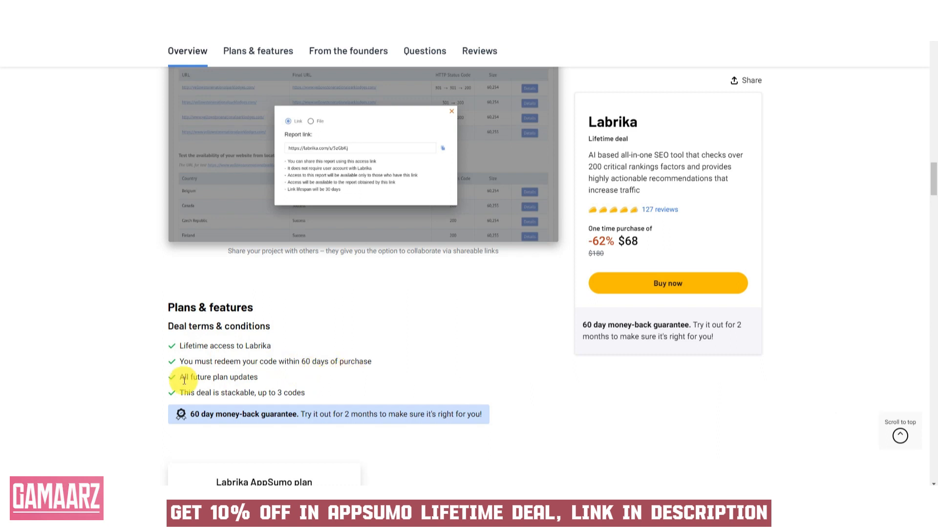
mouse_move(220, 406)
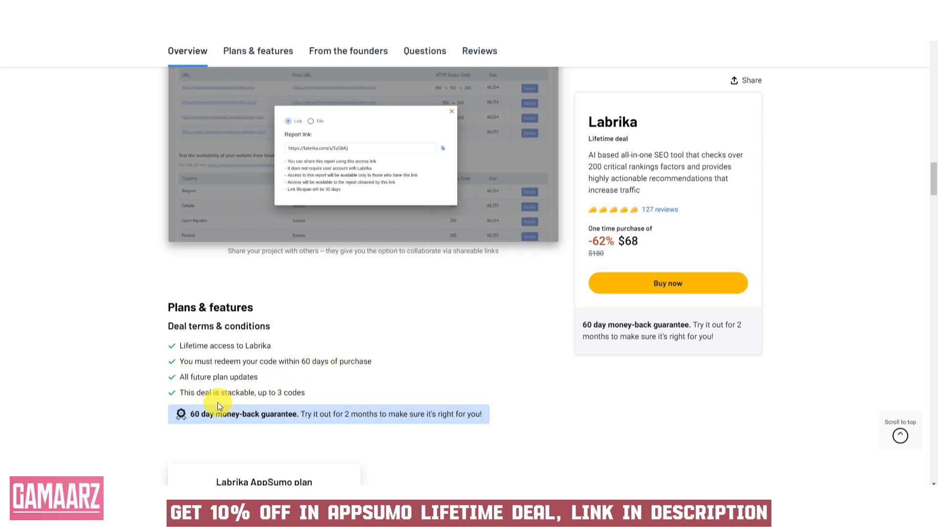
mouse_move(270, 407)
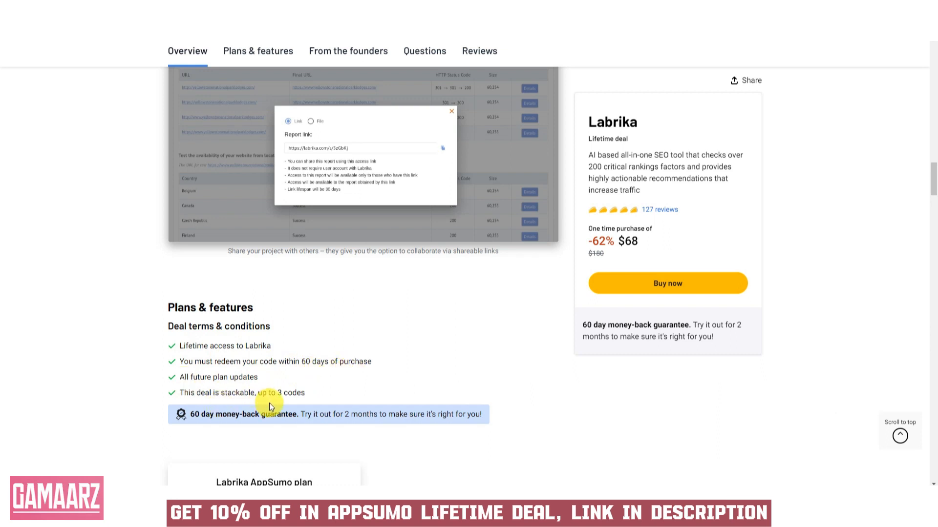
mouse_move(180, 417)
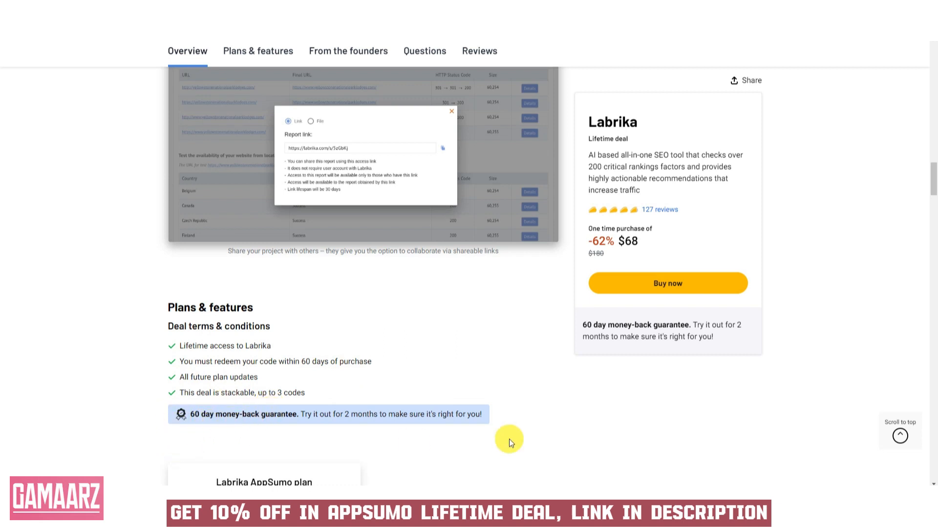
mouse_move(244, 443)
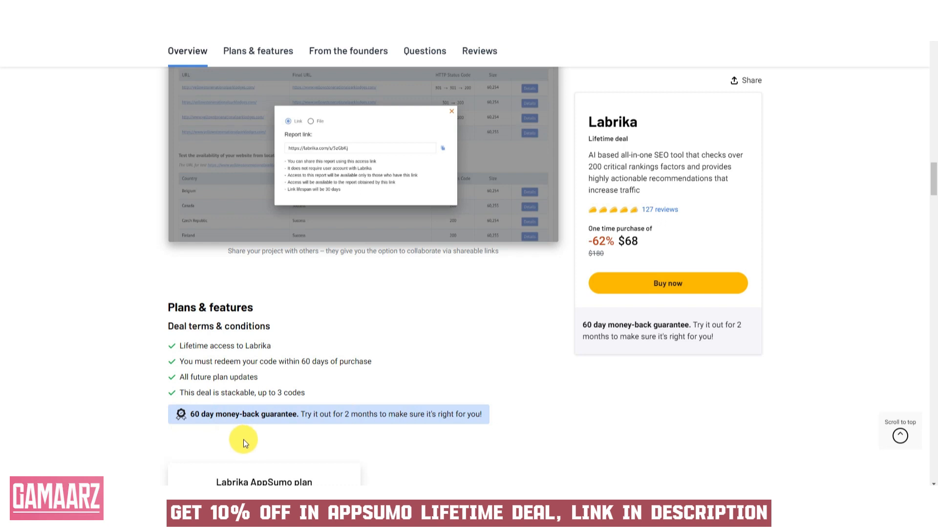
mouse_move(340, 433)
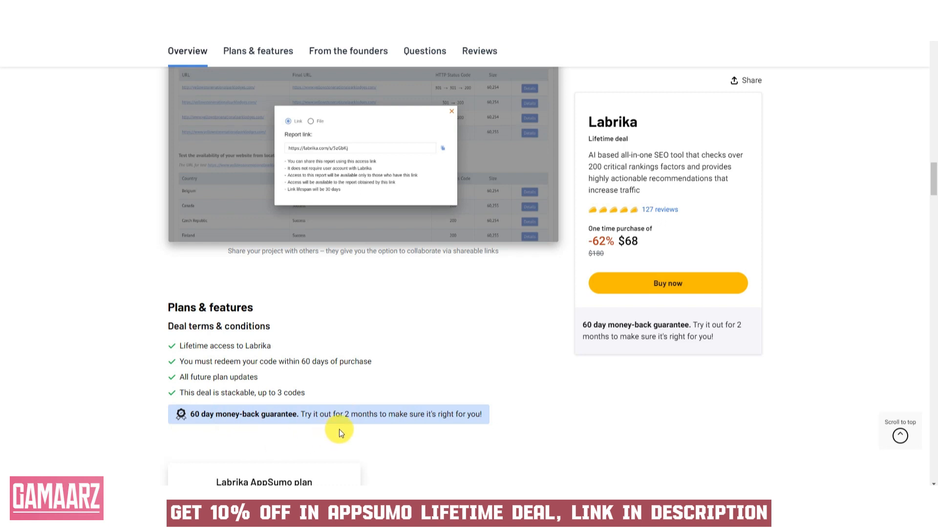
mouse_move(472, 441)
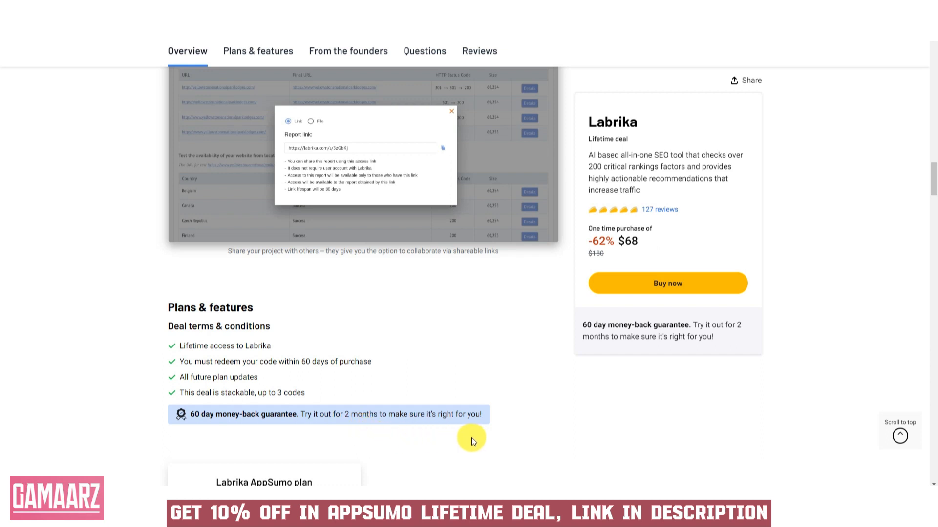
- Read the remaining plan features down to the Stack 2 and Stack 3 Codes tiers and Buy now button
scroll(down, 3)
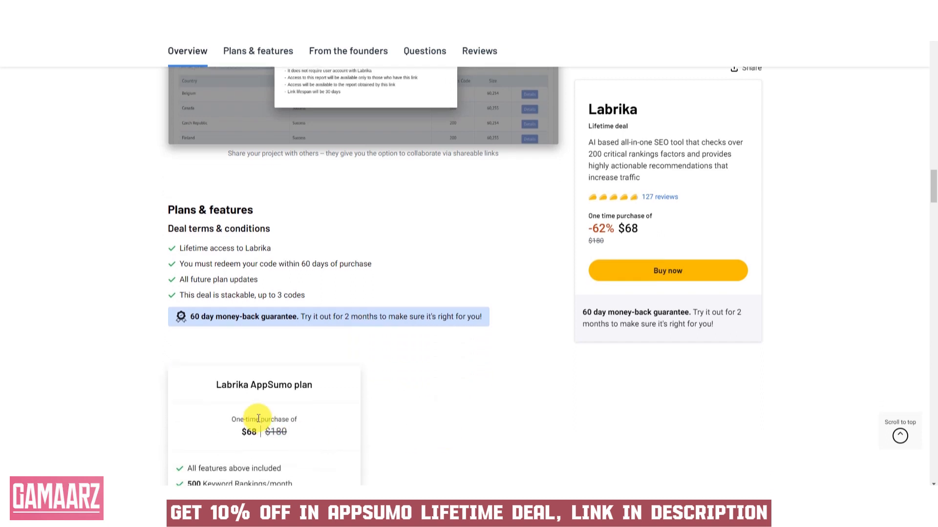
mouse_move(298, 433)
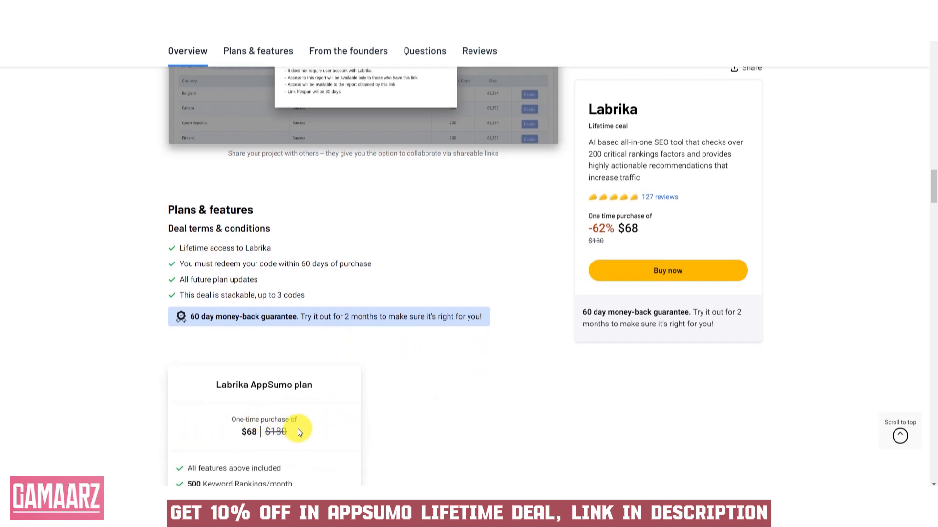
scroll(down, 3)
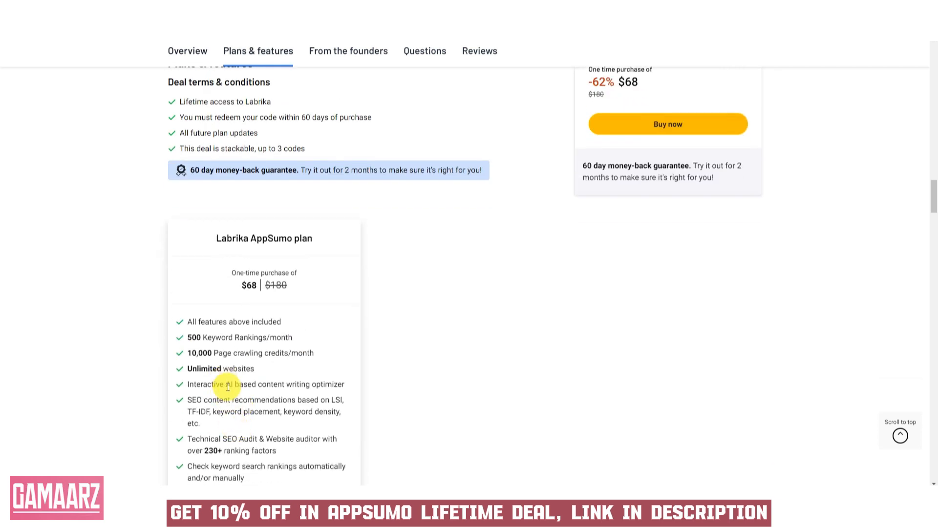
scroll(down, 3)
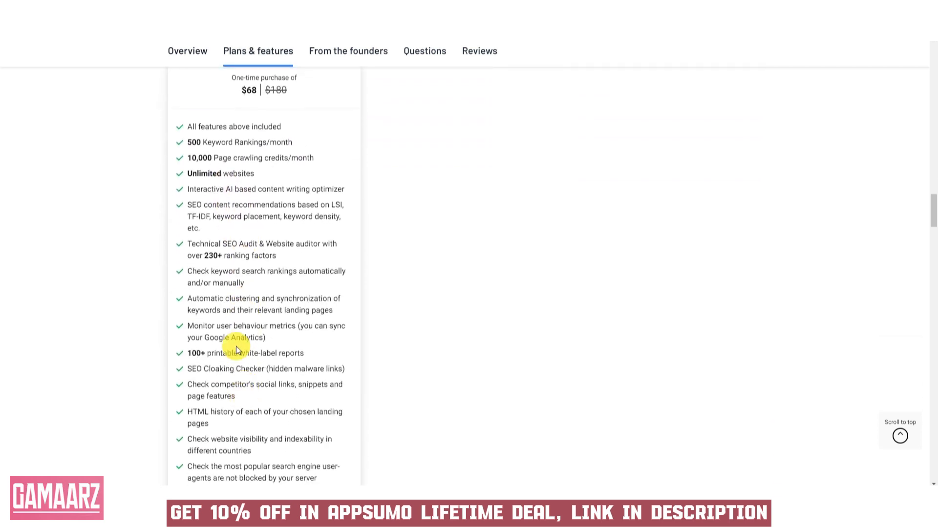
mouse_move(239, 263)
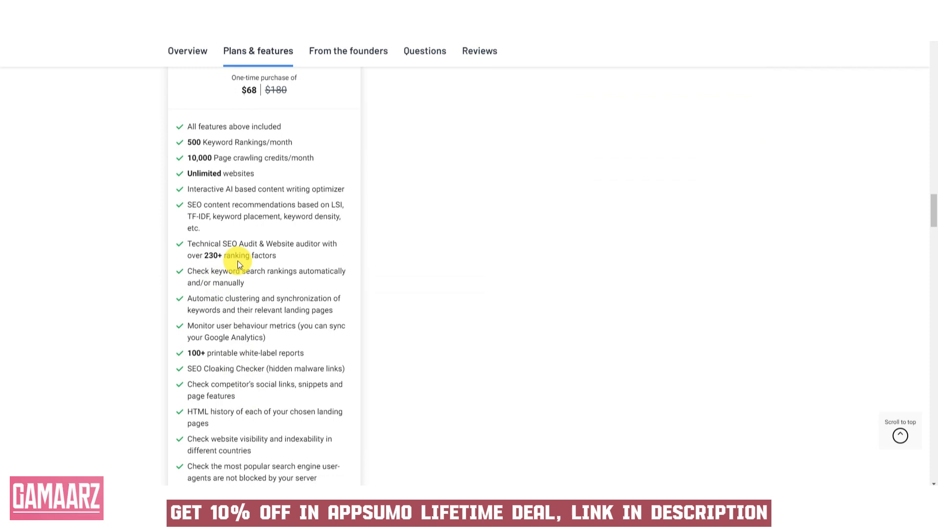
mouse_move(327, 329)
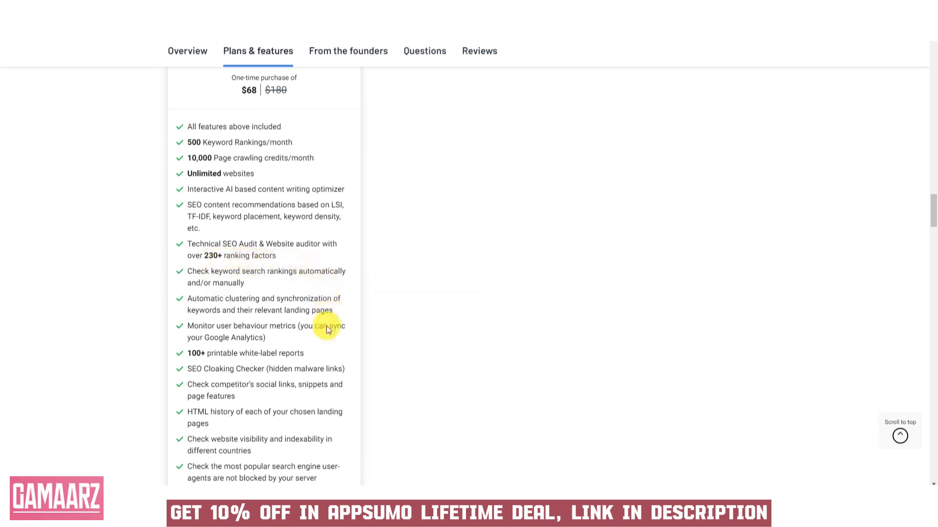
scroll(down, 3)
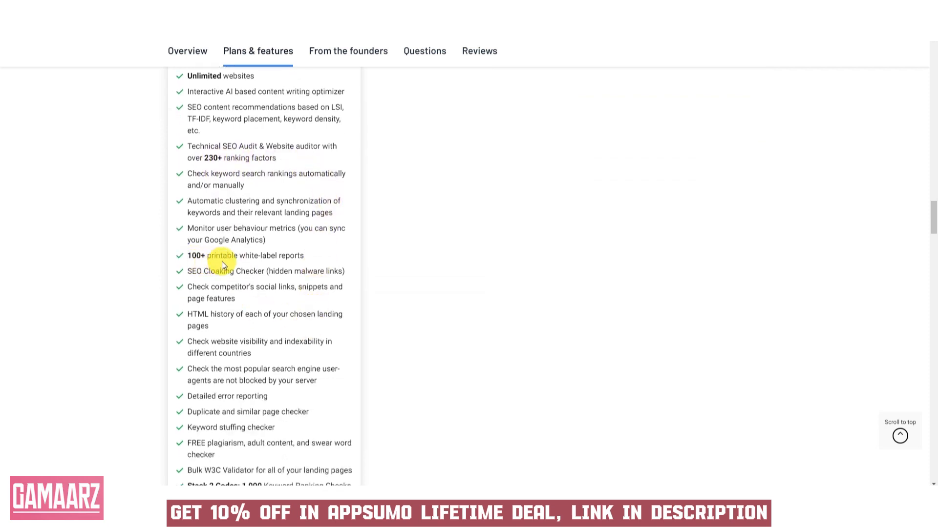
scroll(down, 3)
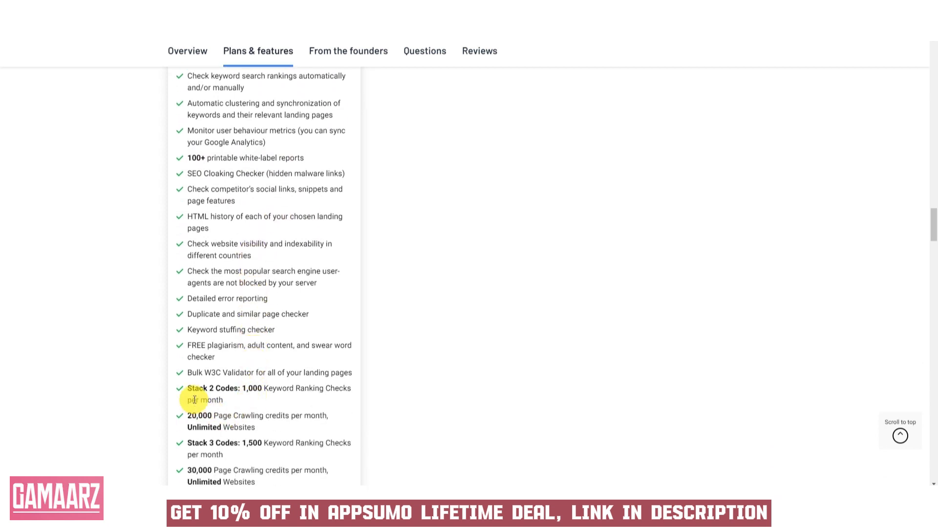
scroll(down, 3)
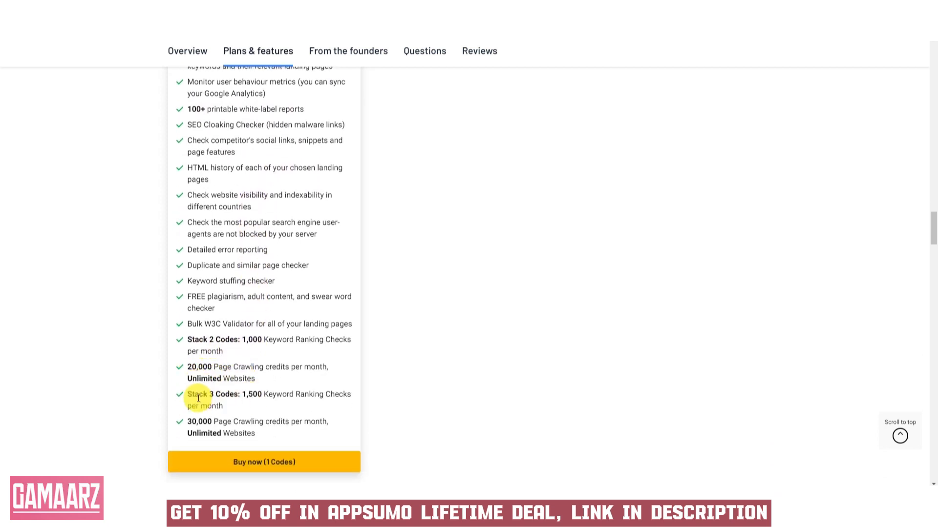
scroll(down, 3)
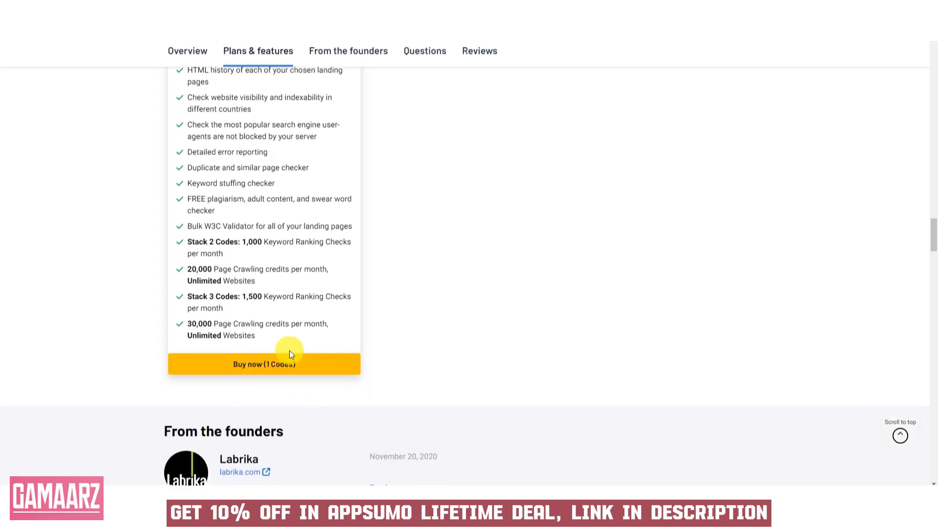
- Read past From the founders to the buyer questions and Labrika's reply on tracking multiple websites
scroll(down, 3)
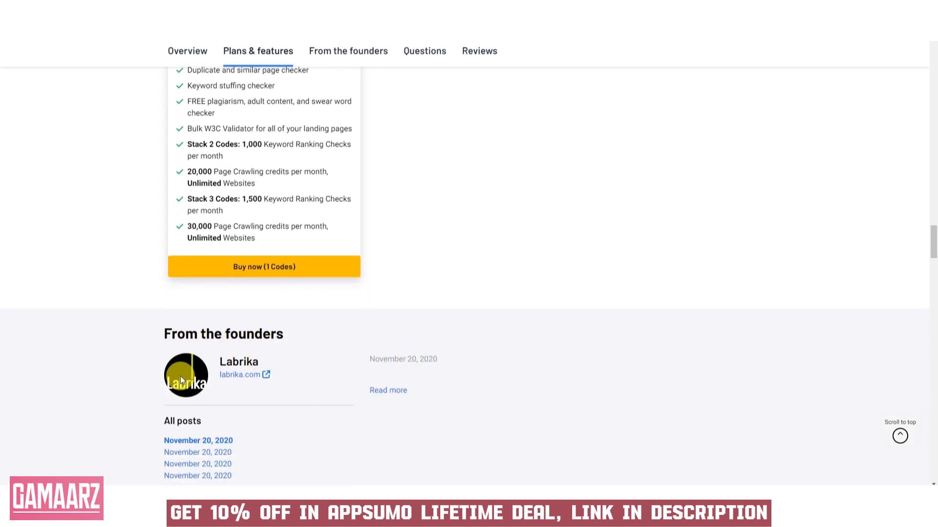
mouse_move(219, 375)
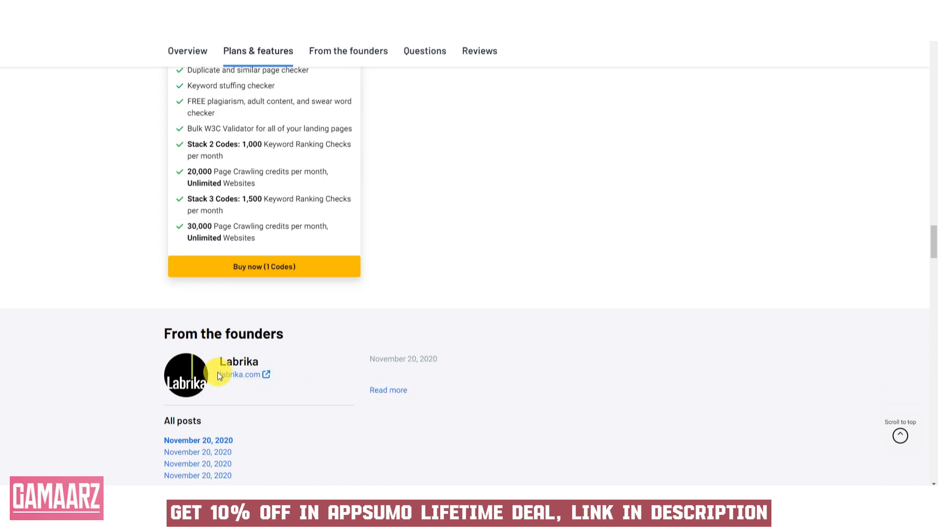
scroll(down, 3)
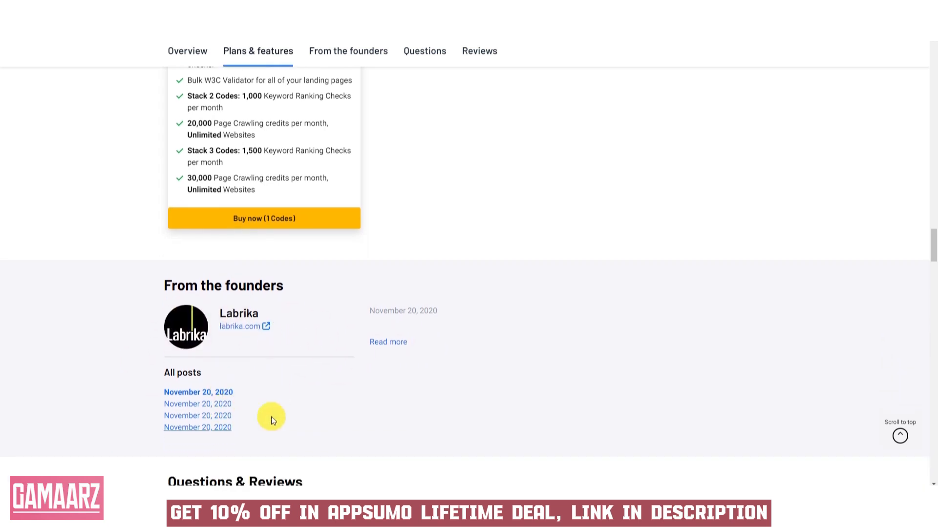
scroll(down, 3)
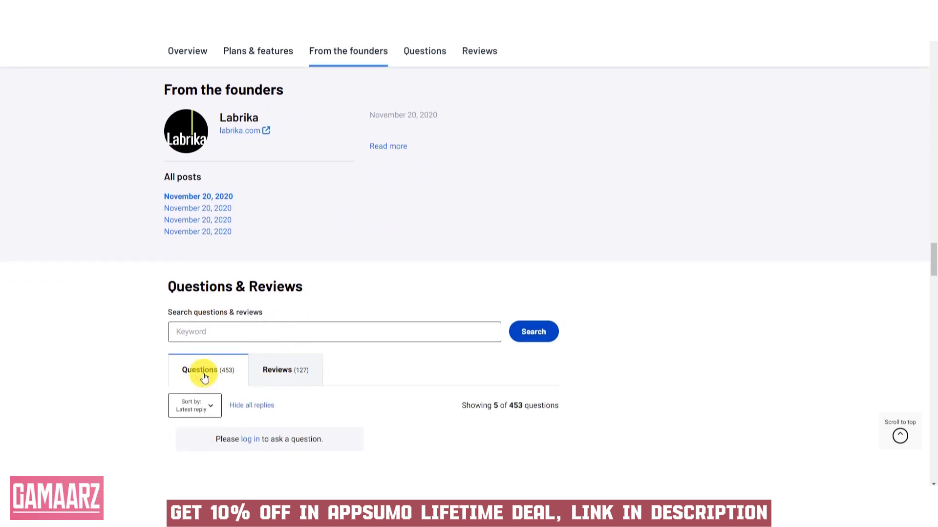
scroll(down, 3)
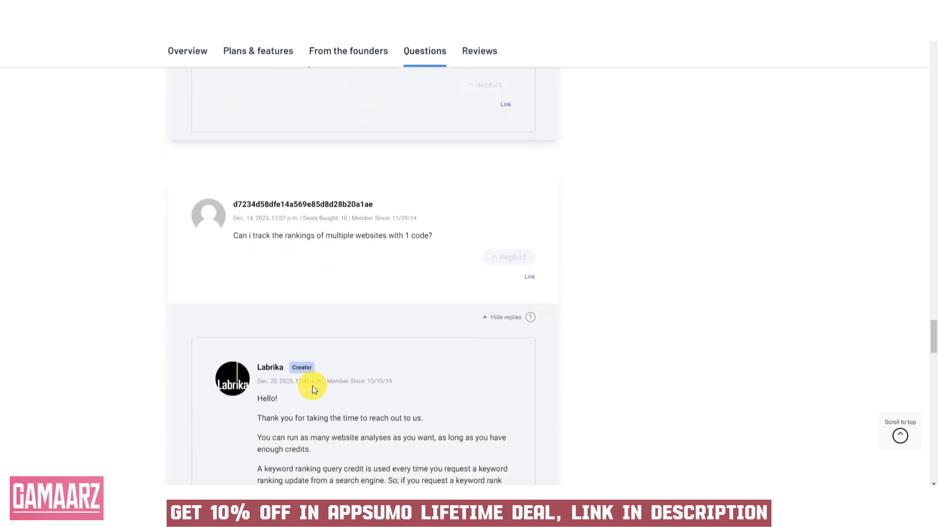
scroll(down, 3)
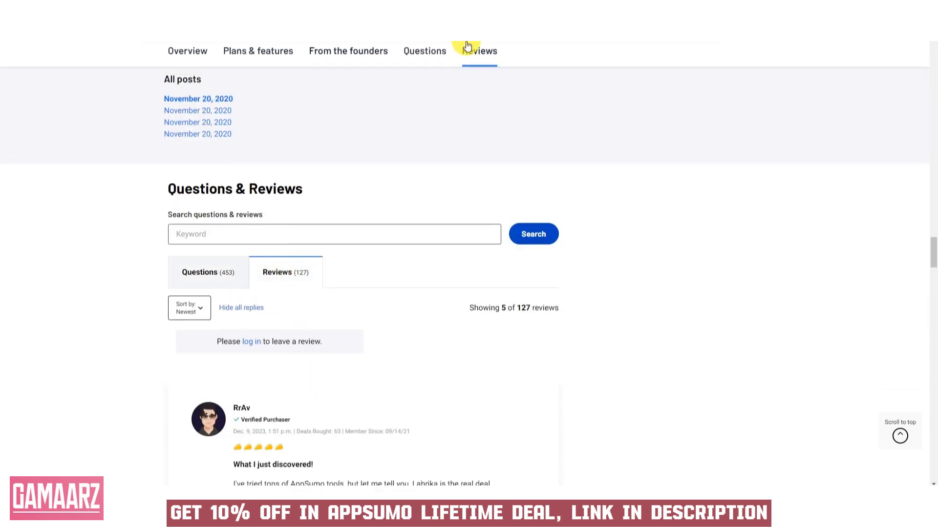
mouse_move(436, 376)
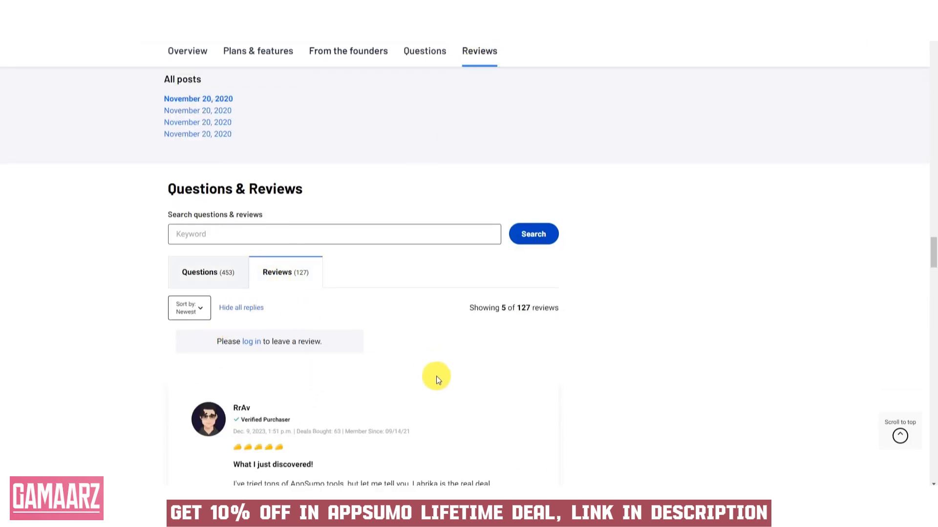
- Read each five-star review and creator reply down to the See all reviews button
scroll(down, 3)
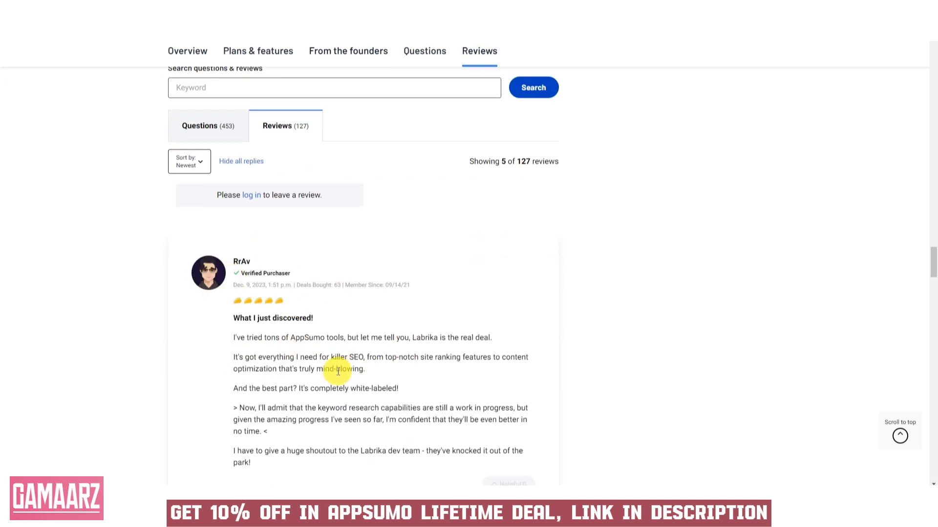
mouse_move(226, 280)
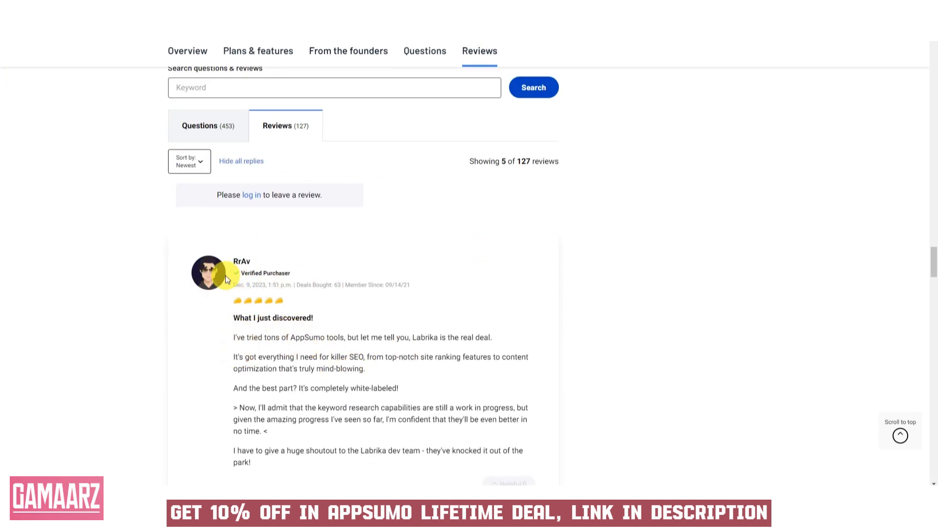
scroll(down, 3)
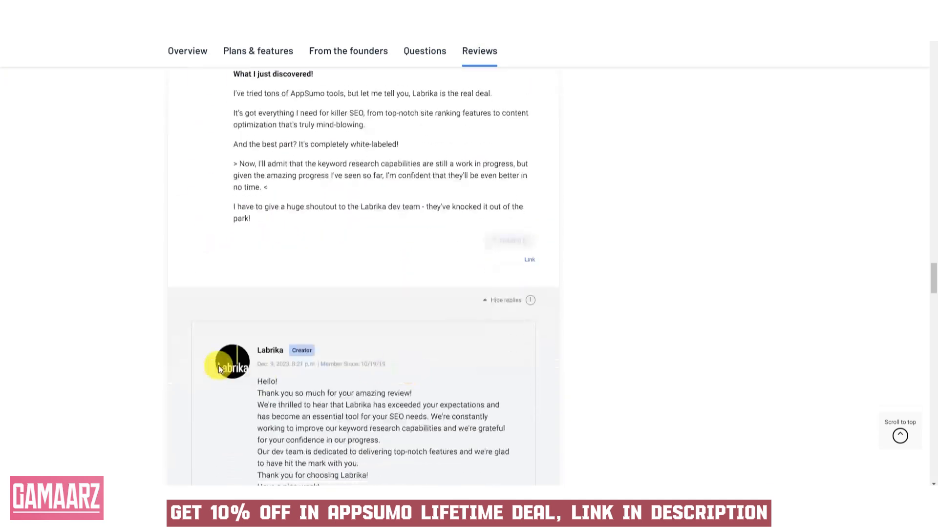
scroll(down, 3)
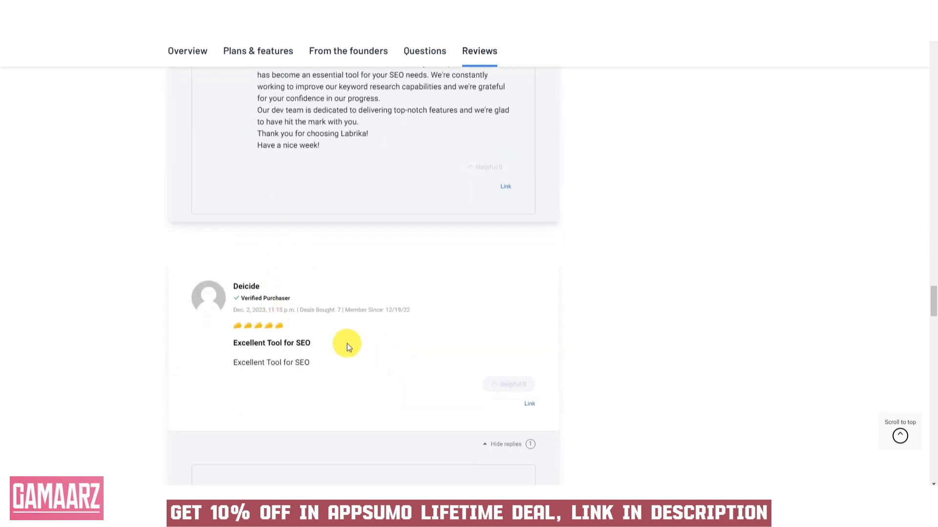
scroll(down, 3)
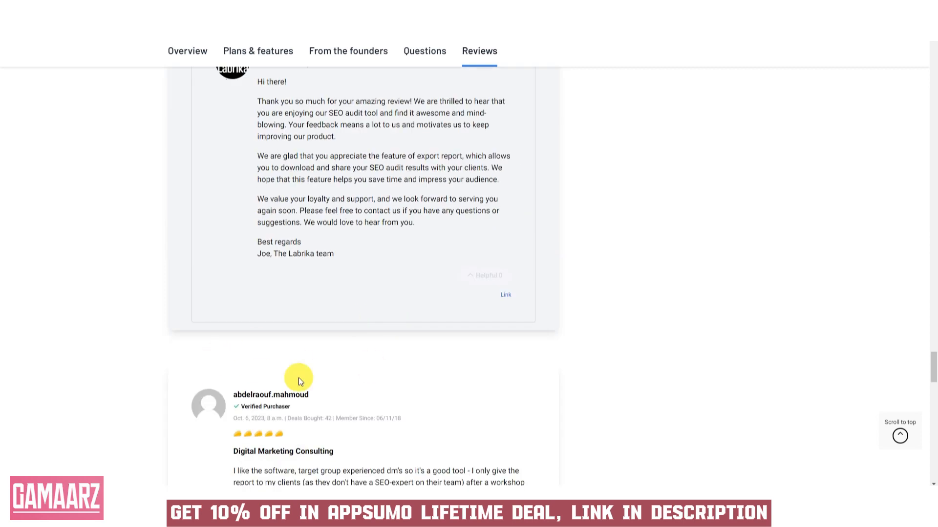
scroll(up, 3)
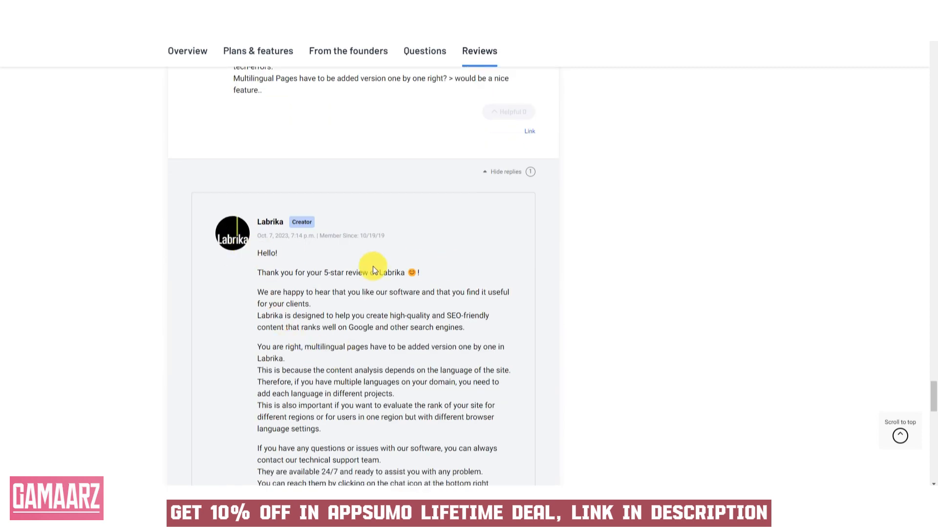
mouse_move(412, 282)
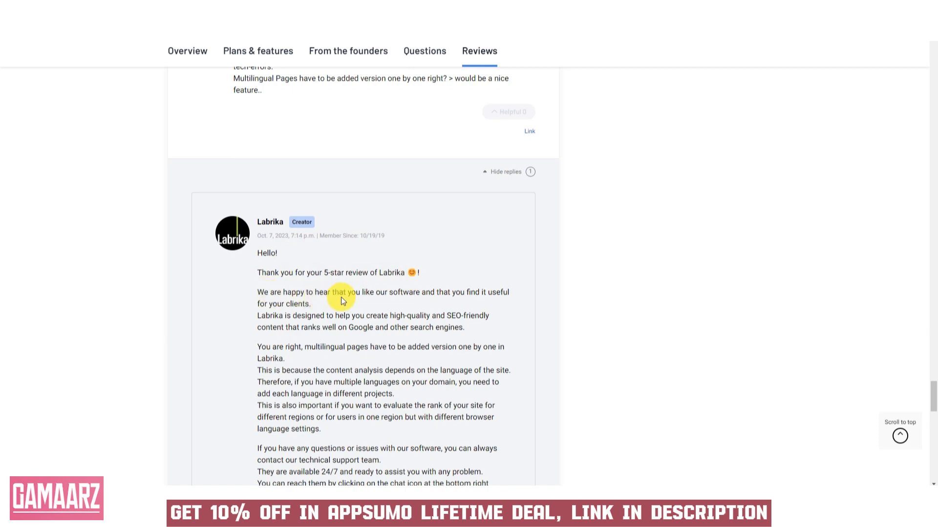
scroll(down, 3)
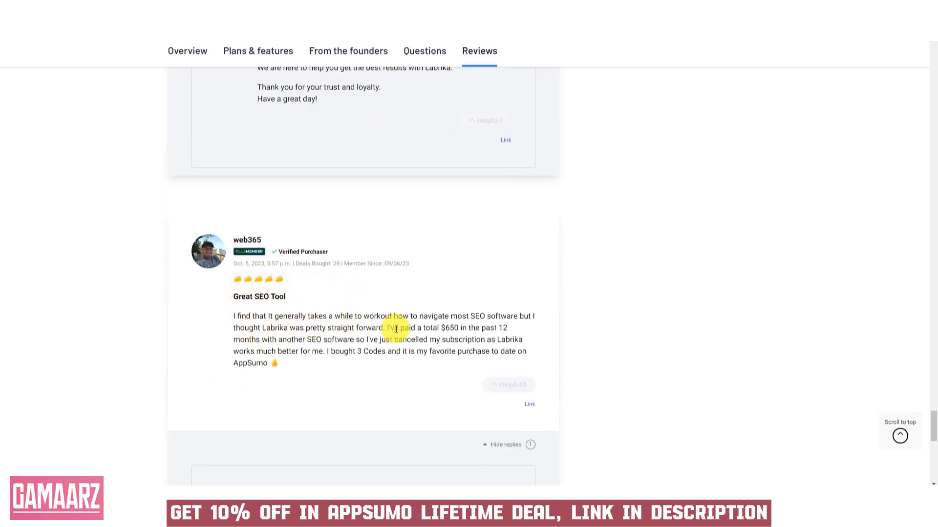
scroll(down, 3)
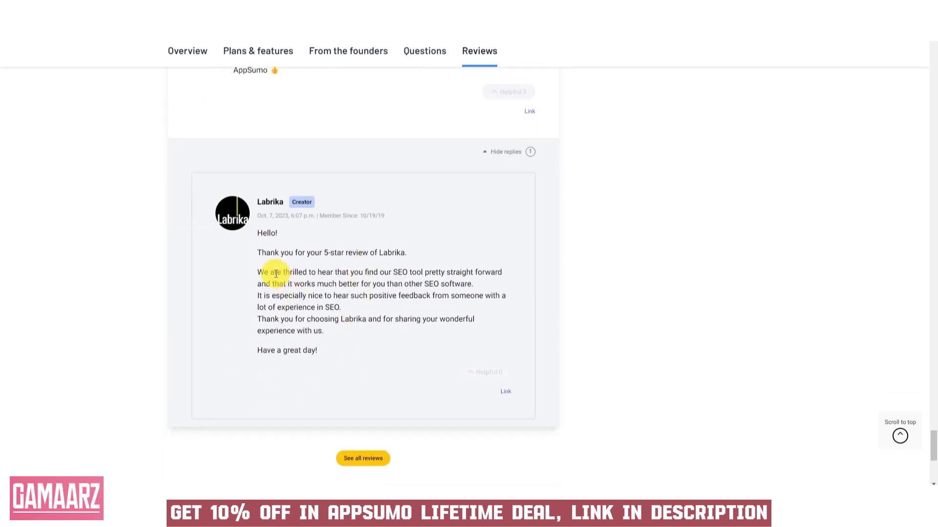
mouse_move(369, 303)
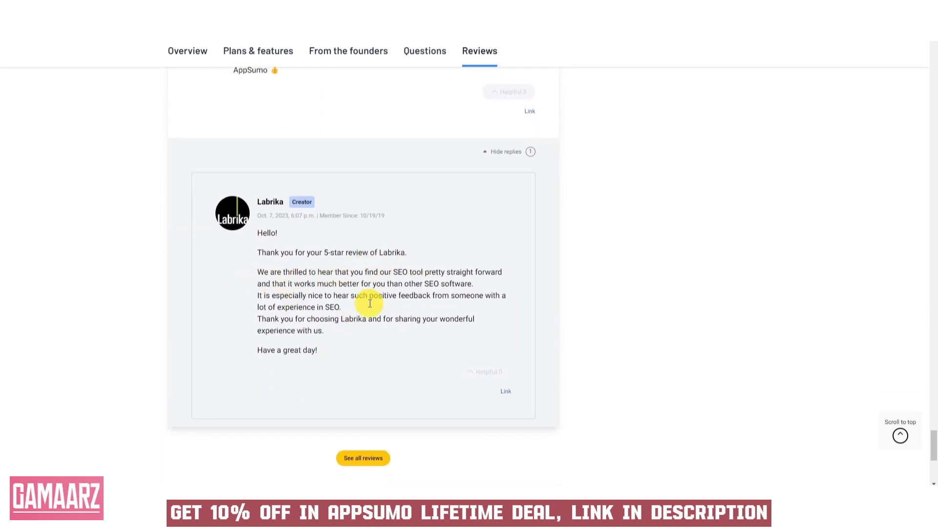
scroll(down, 3)
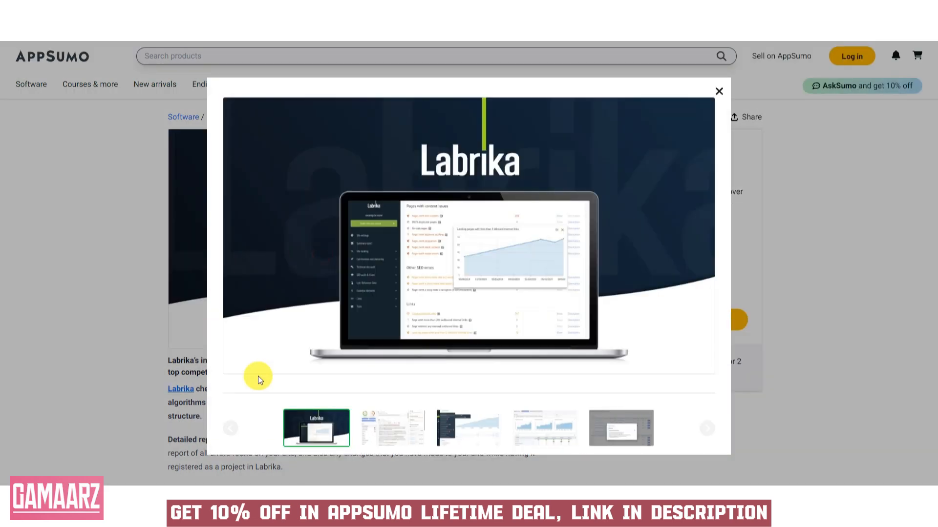
- Show the third gallery image, the summary report with its competitor list
click(468, 428)
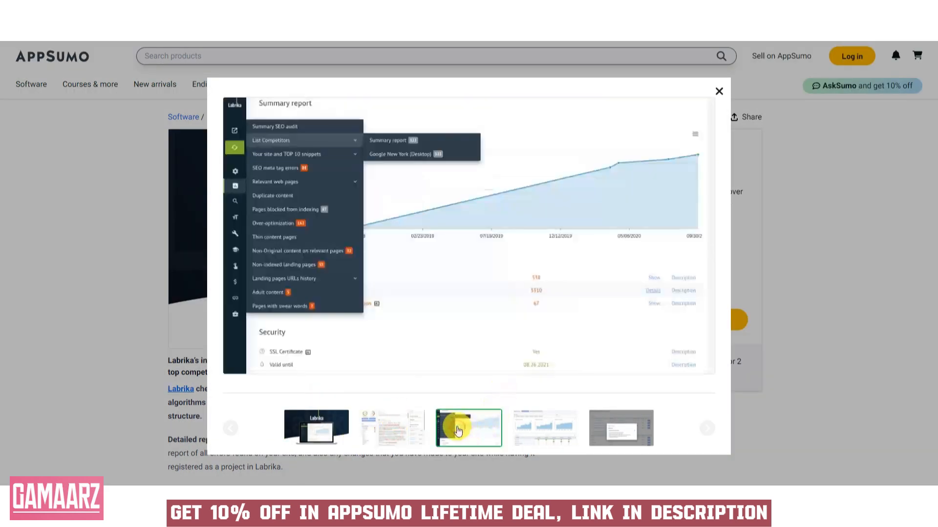